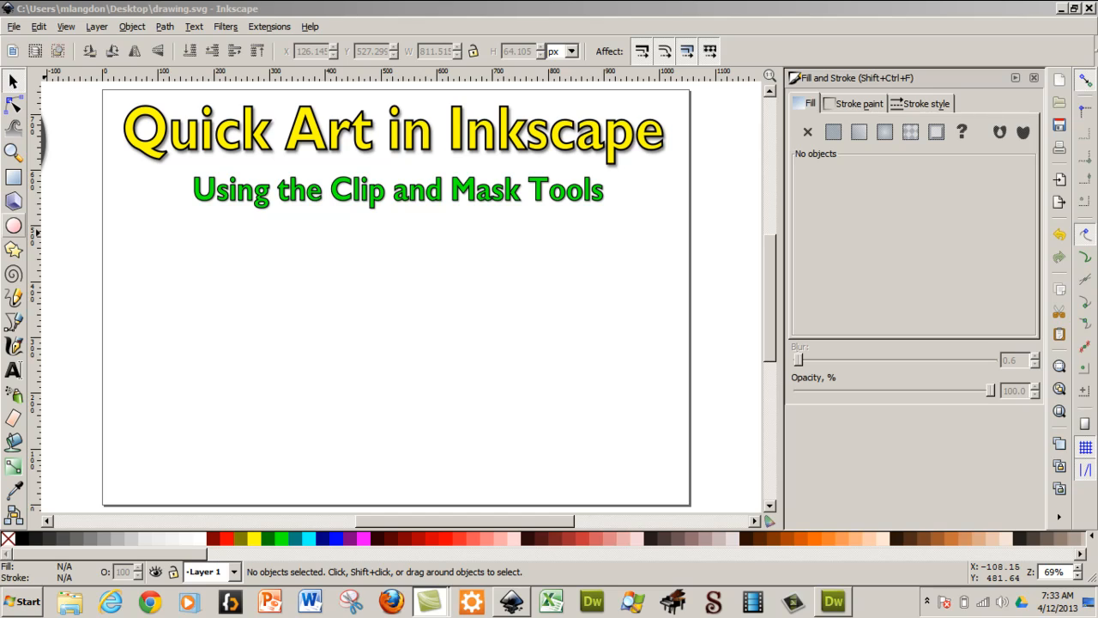
mouse_move(247, 296)
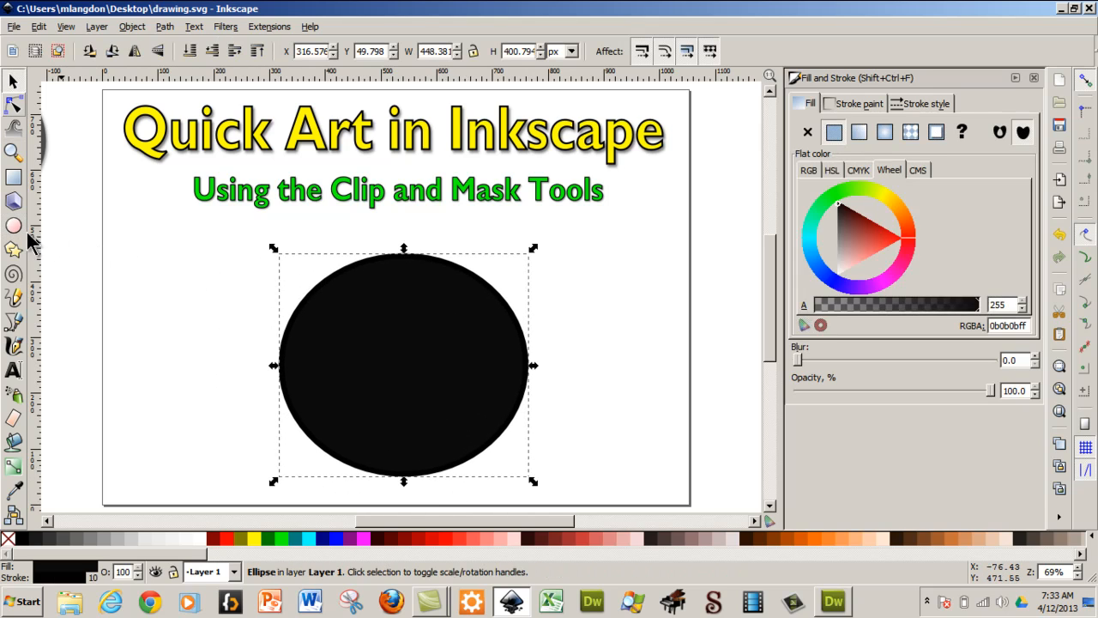
Step: Switch to the Node tool to edit the black circle path's nodes
left_click(13, 106)
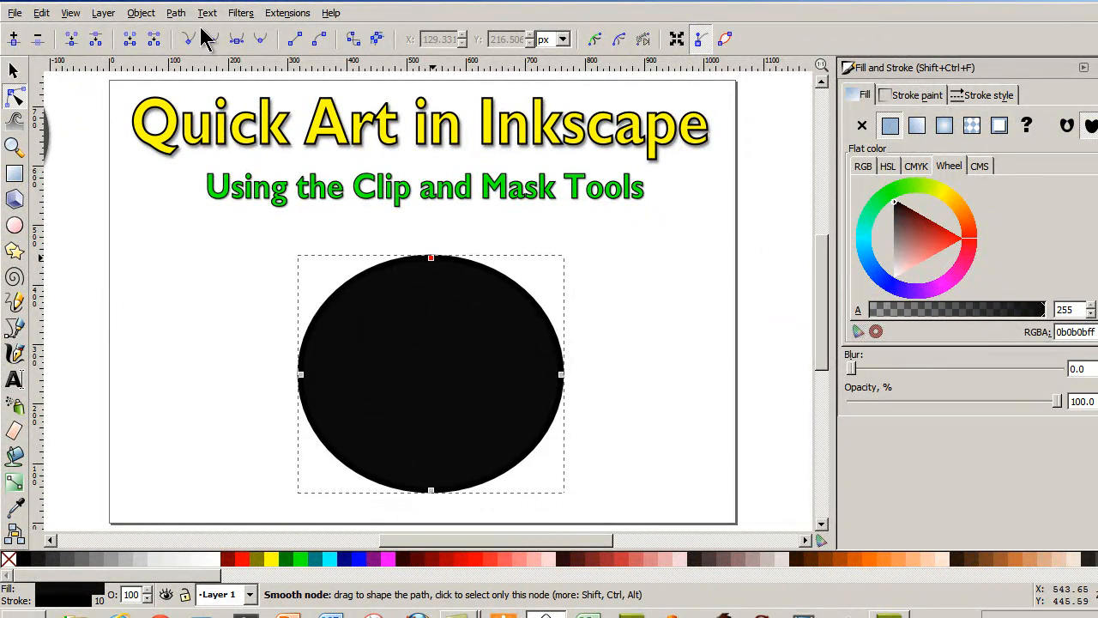
Step: Pull the circle's top node down into a dip and swell both lobes upward
left_click_drag(431, 258, 426, 367)
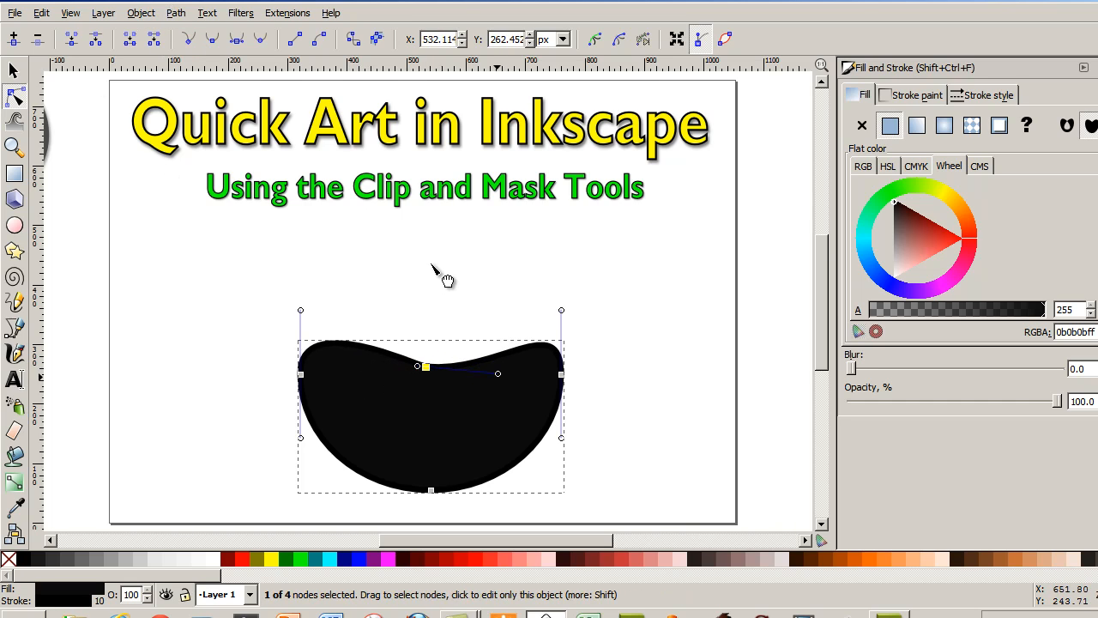
left_click_drag(497, 373, 469, 374)
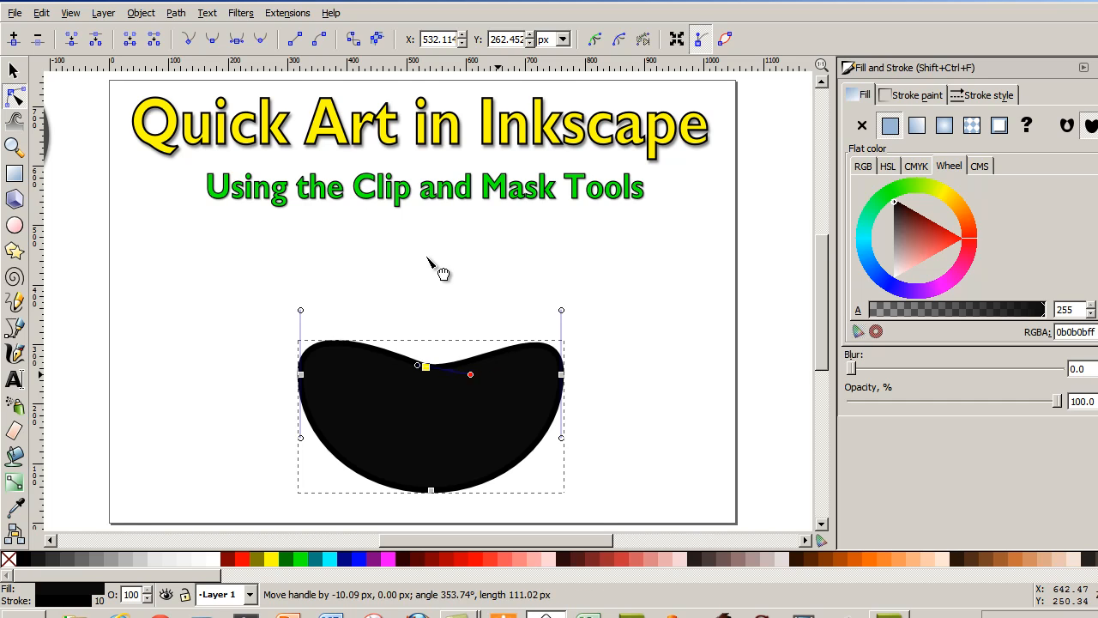
left_click_drag(426, 367, 423, 367)
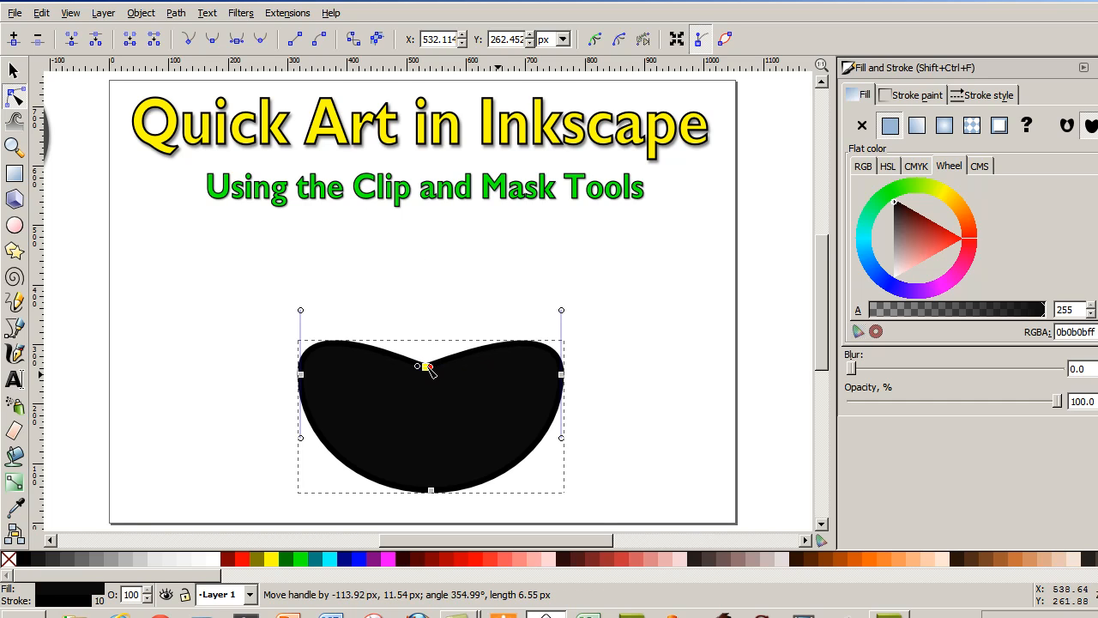
left_click_drag(421, 368, 345, 264)
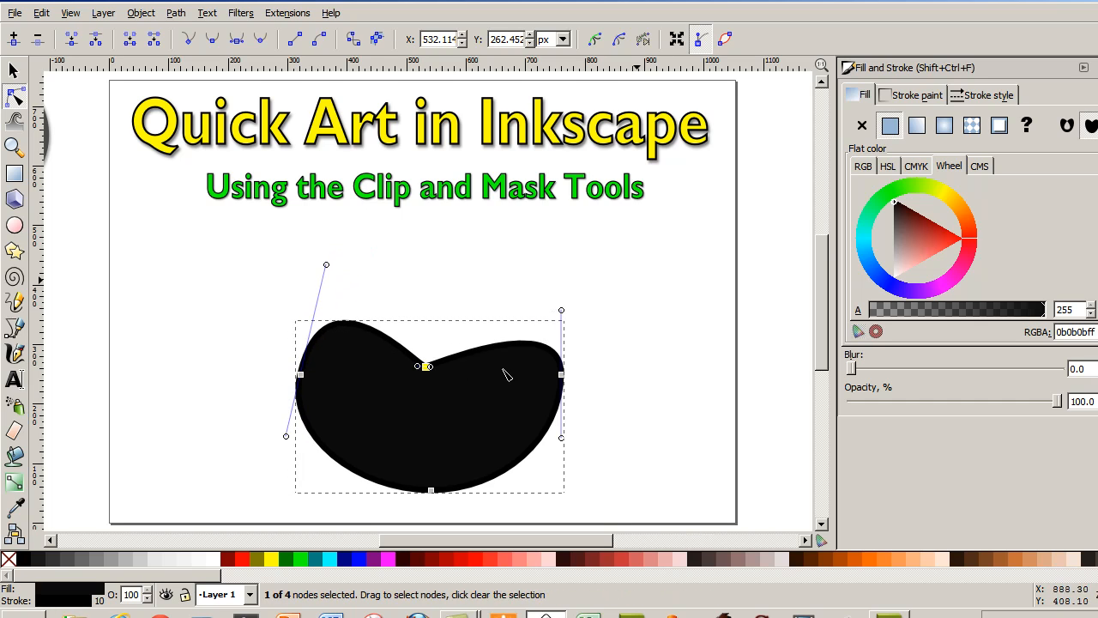
left_click_drag(562, 310, 515, 262)
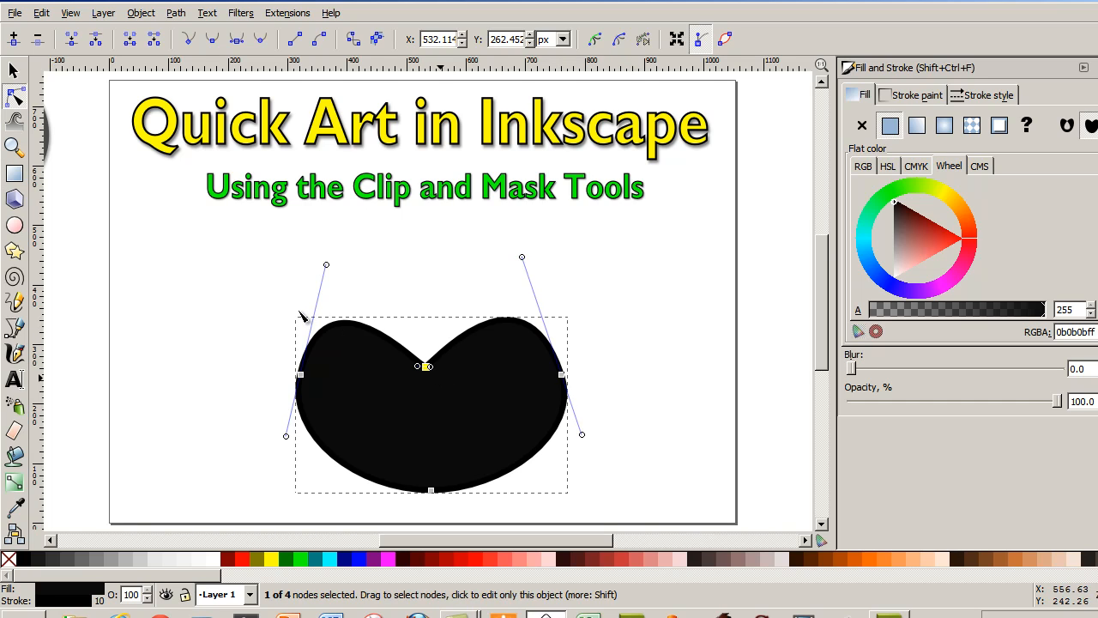
mouse_move(315, 417)
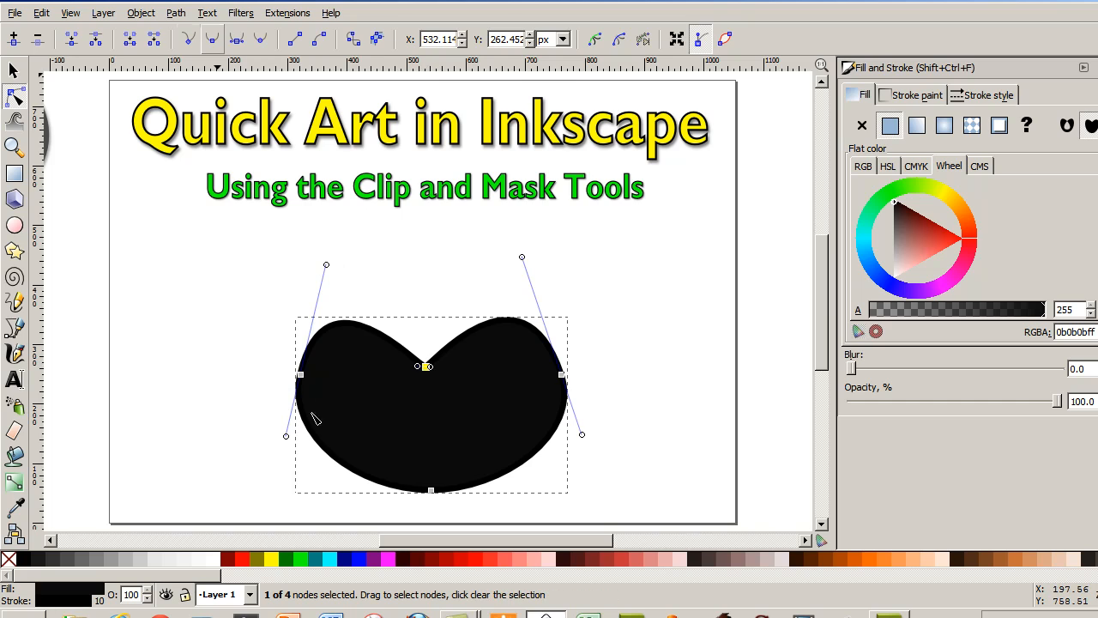
mouse_move(528, 286)
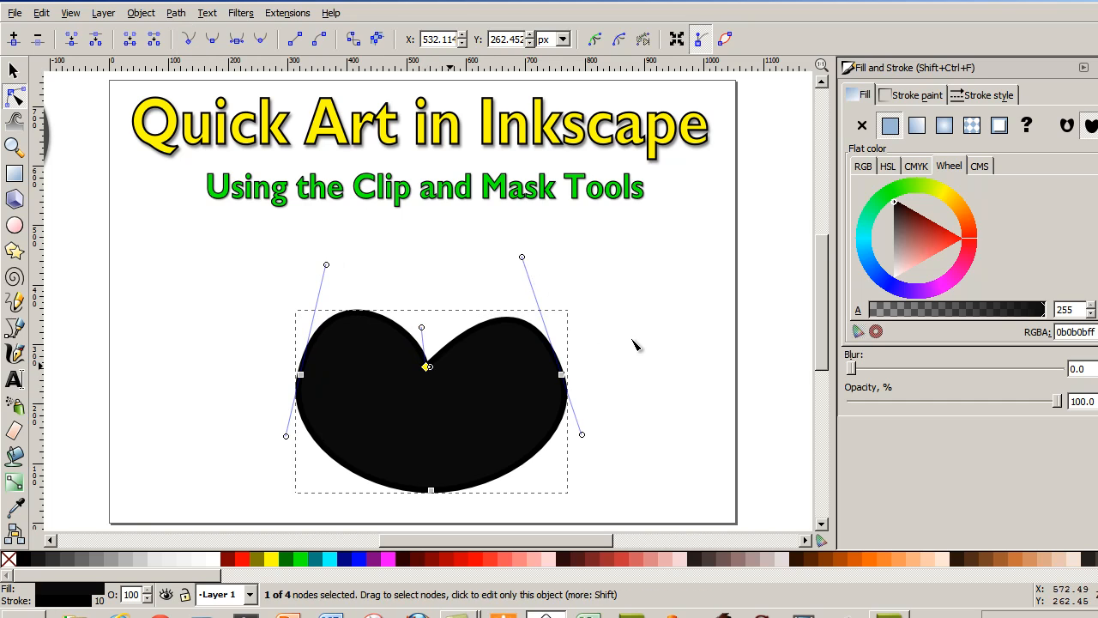
Step: Sharpen the top notch and pull the bottom into a pointed tip
left_click_drag(429, 365, 430, 329)
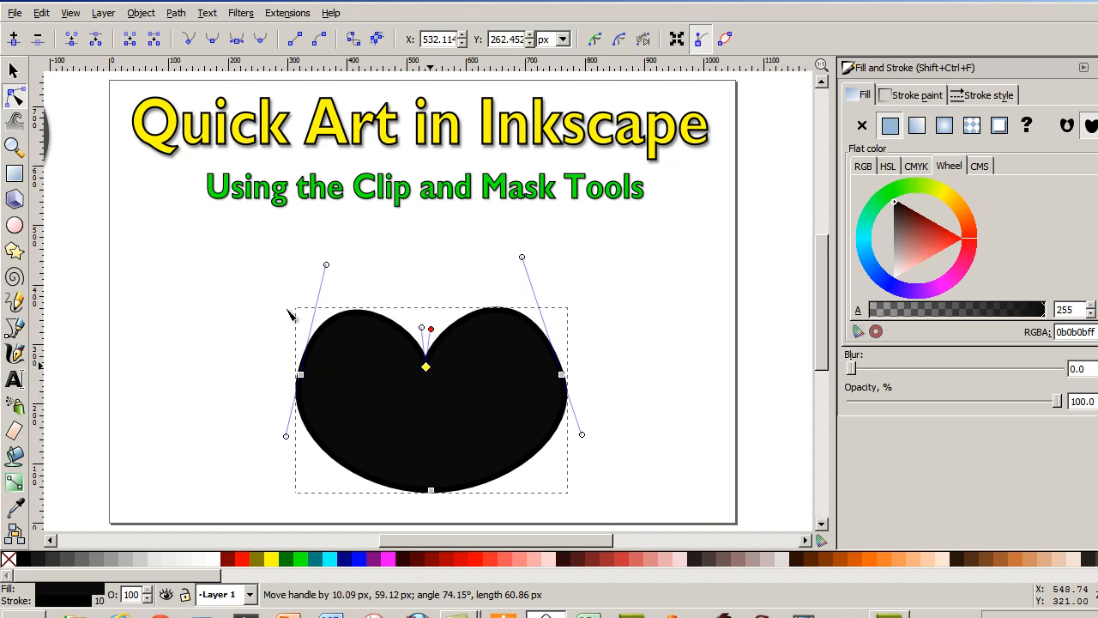
left_click_drag(431, 328, 420, 327)
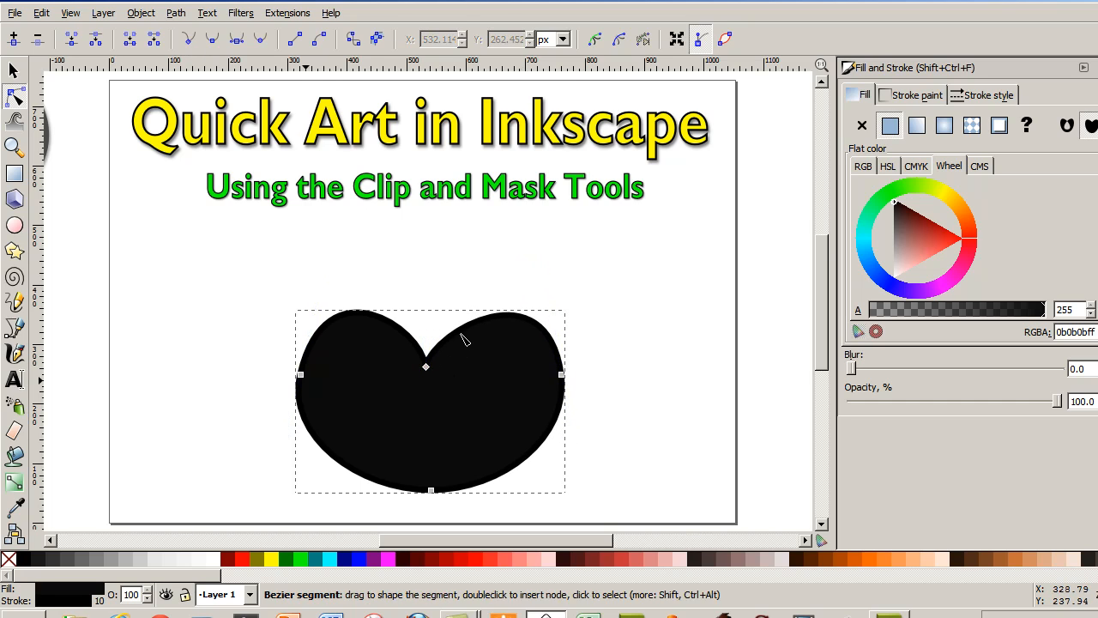
left_click_drag(425, 367, 433, 331)
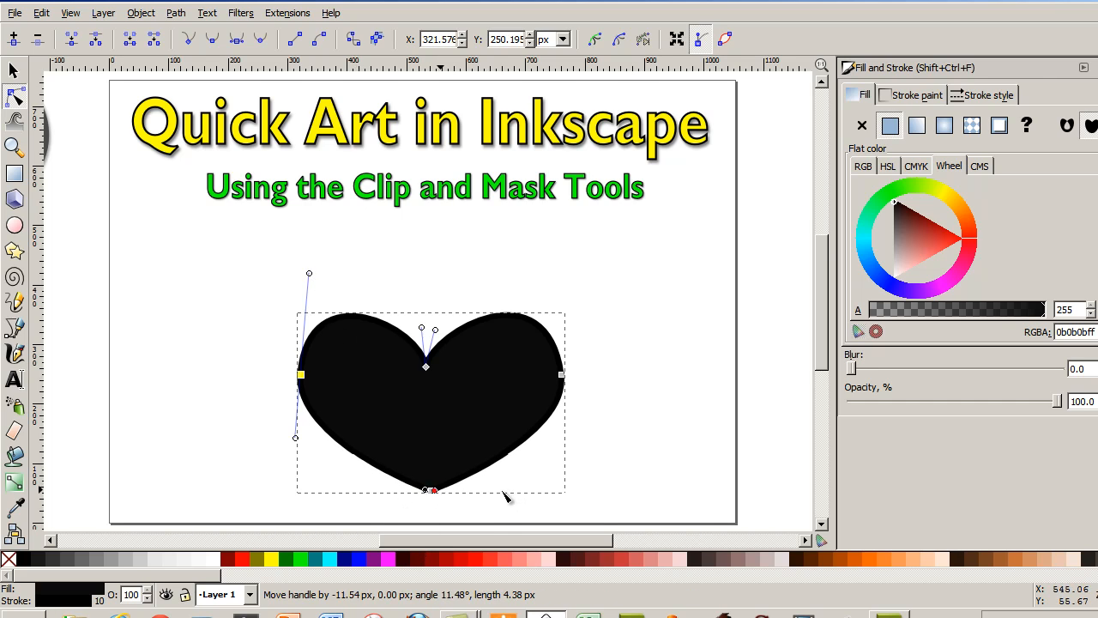
left_click_drag(508, 498, 440, 492)
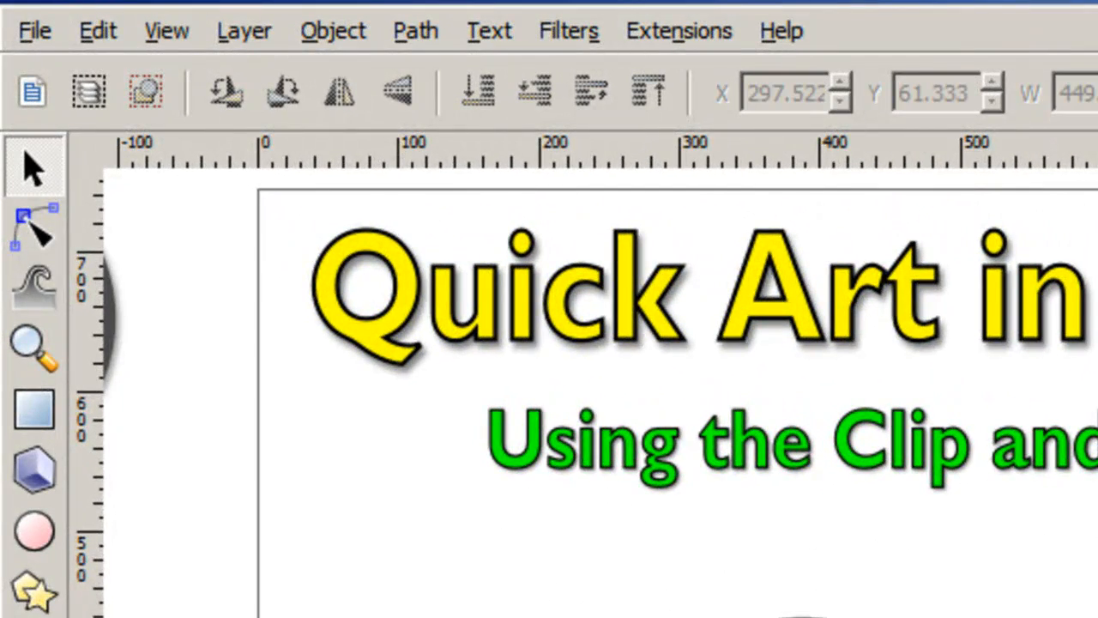
Step: Import stripes.jpg into the drawing as an embedded image
left_click(34, 29)
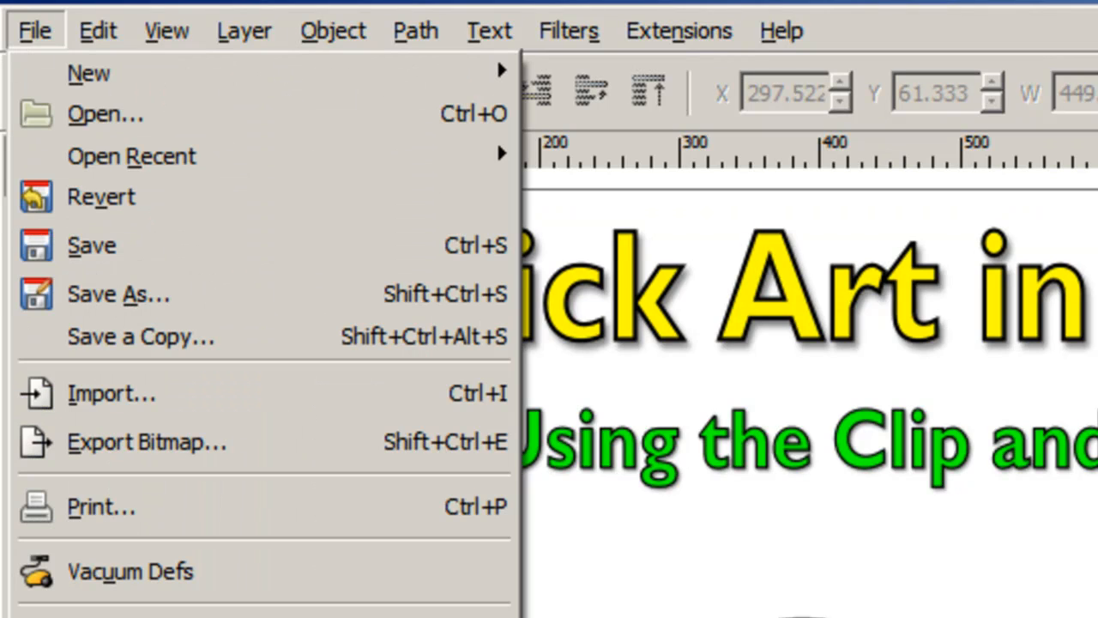
left_click(111, 393)
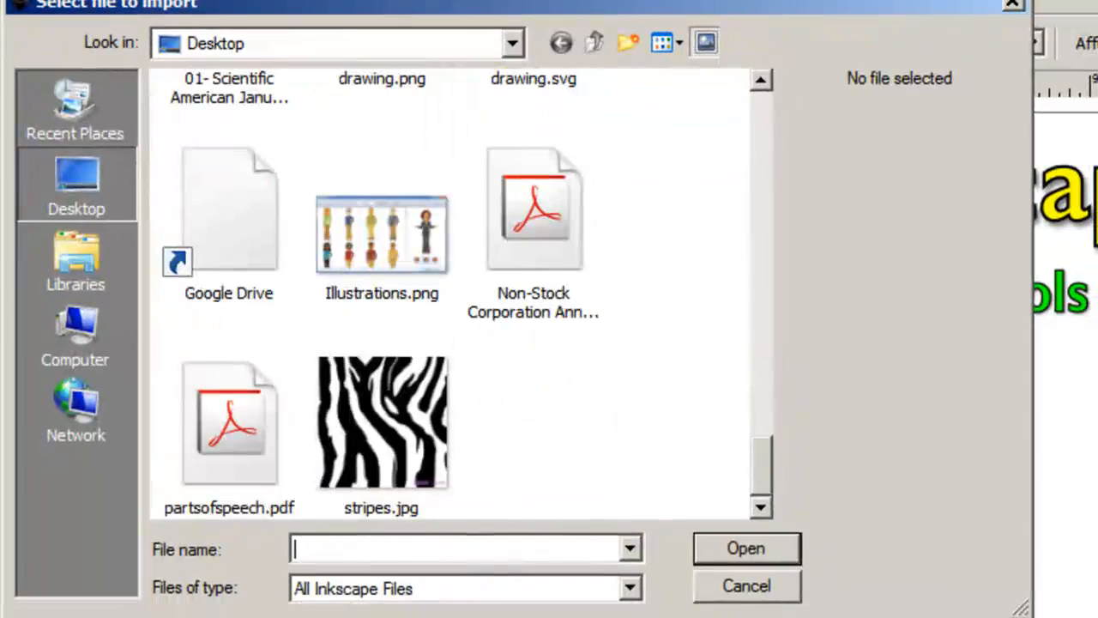
left_click(381, 420)
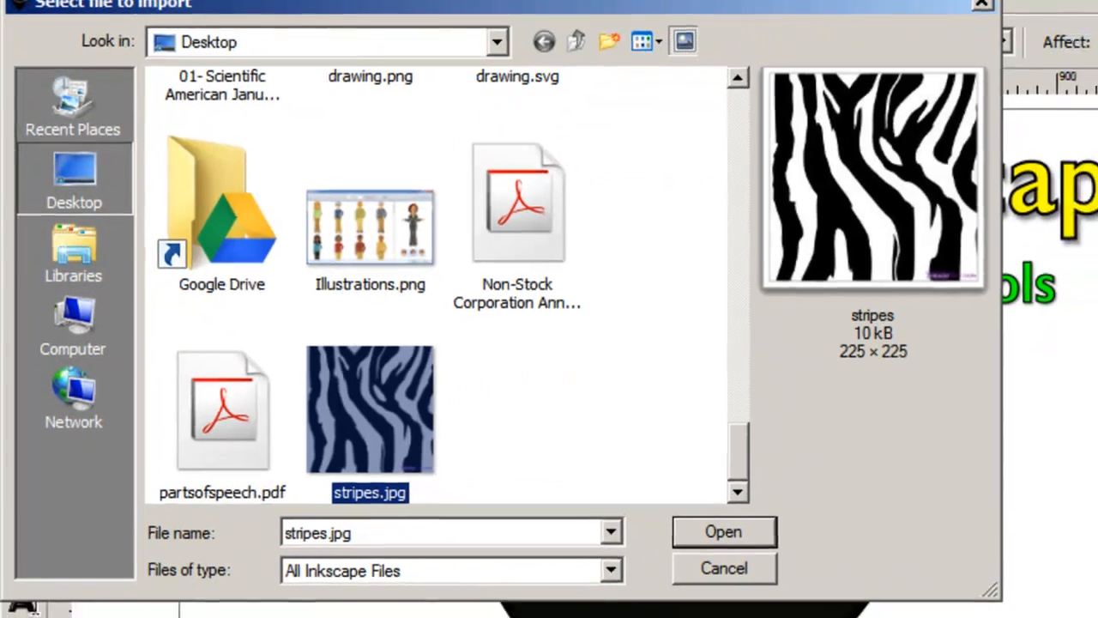
left_click(722, 531)
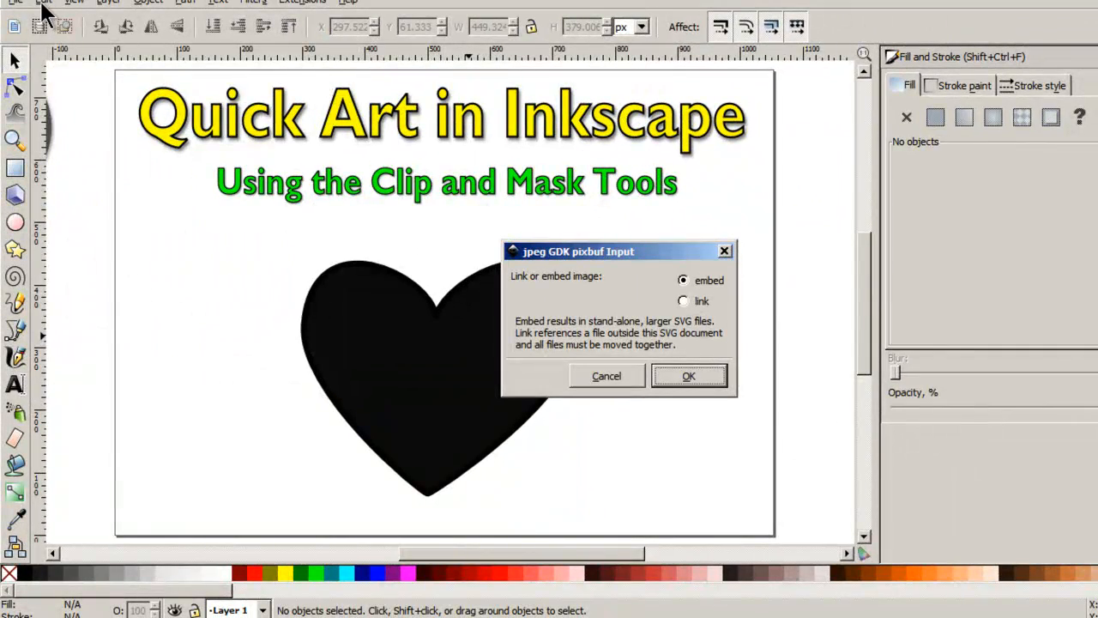
left_click(689, 375)
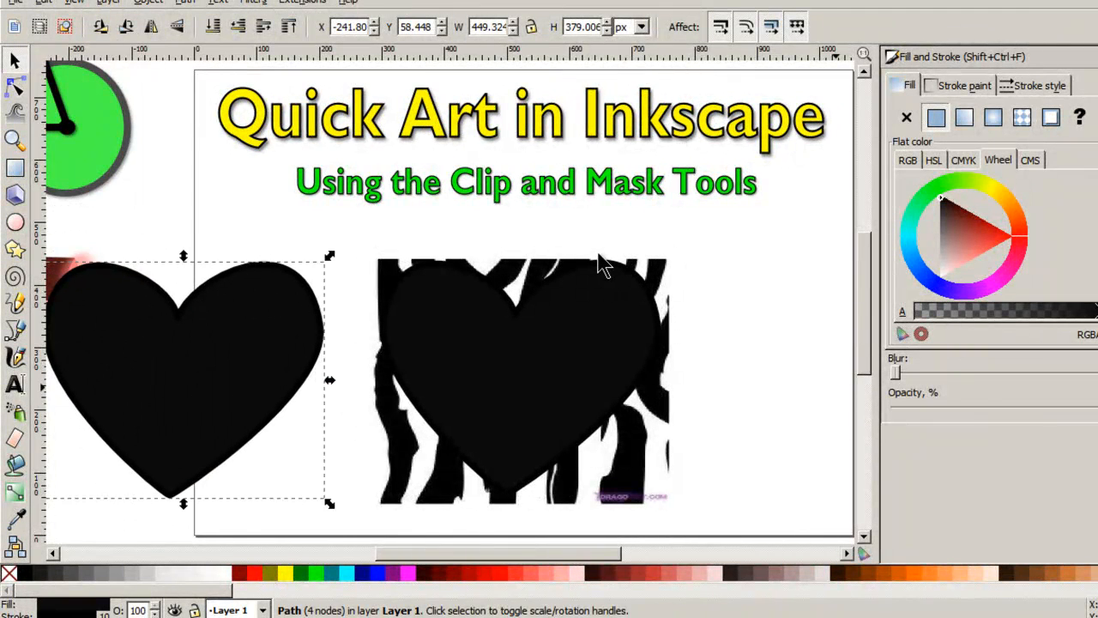
Step: Select the heart copy together with the stripes image
left_click(244, 504)
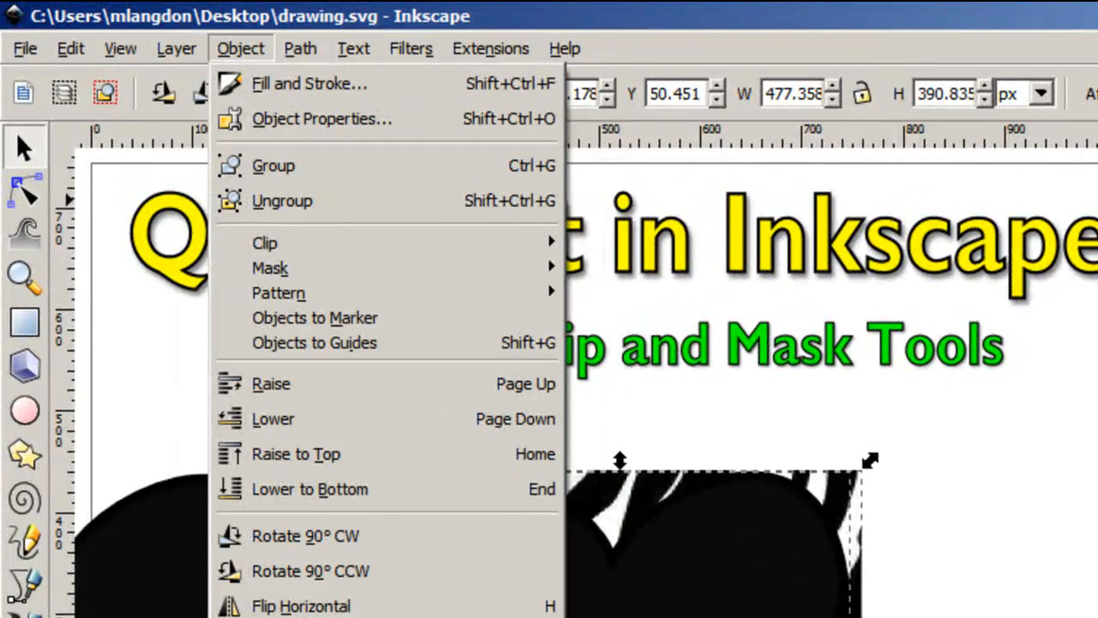
mouse_move(266, 243)
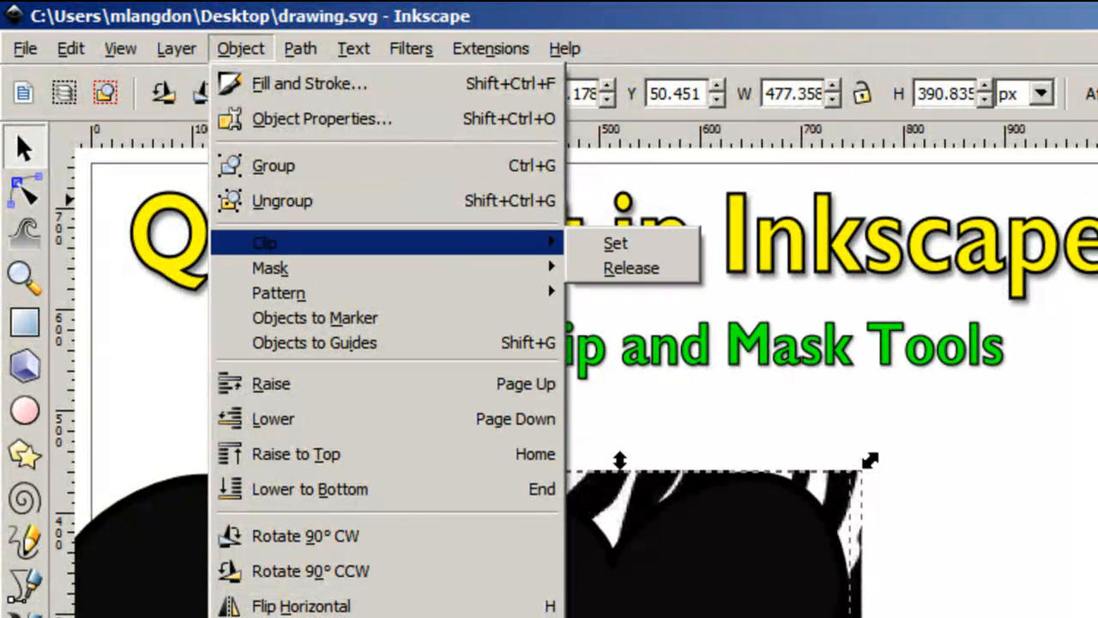
left_click(615, 243)
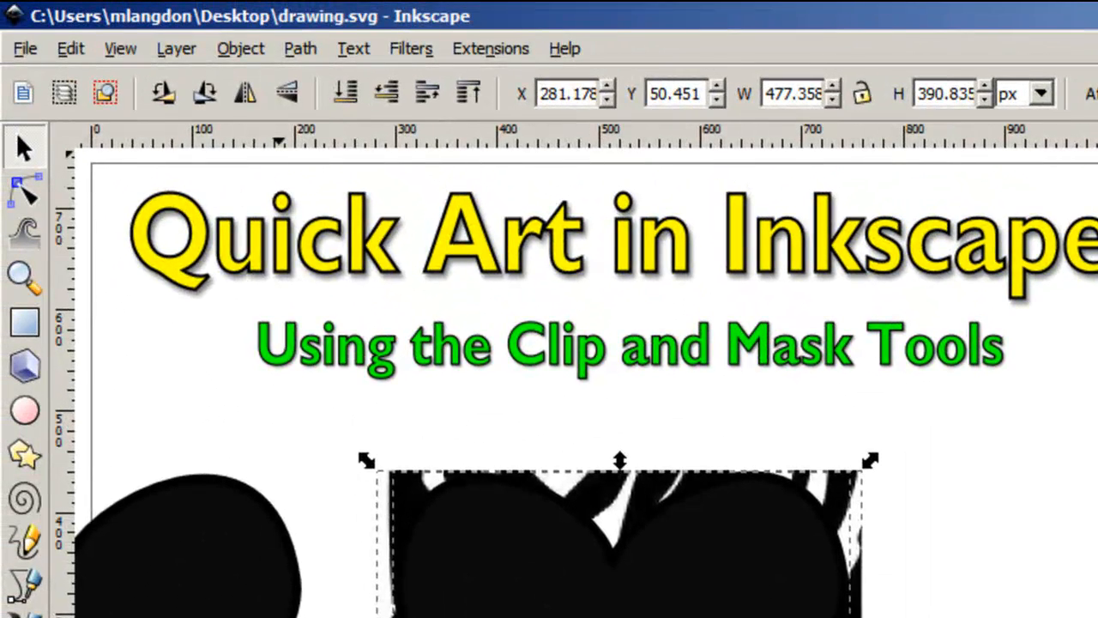
Step: Mask the stripes image with the heart, then open its context menu to release the mask
left_click(240, 48)
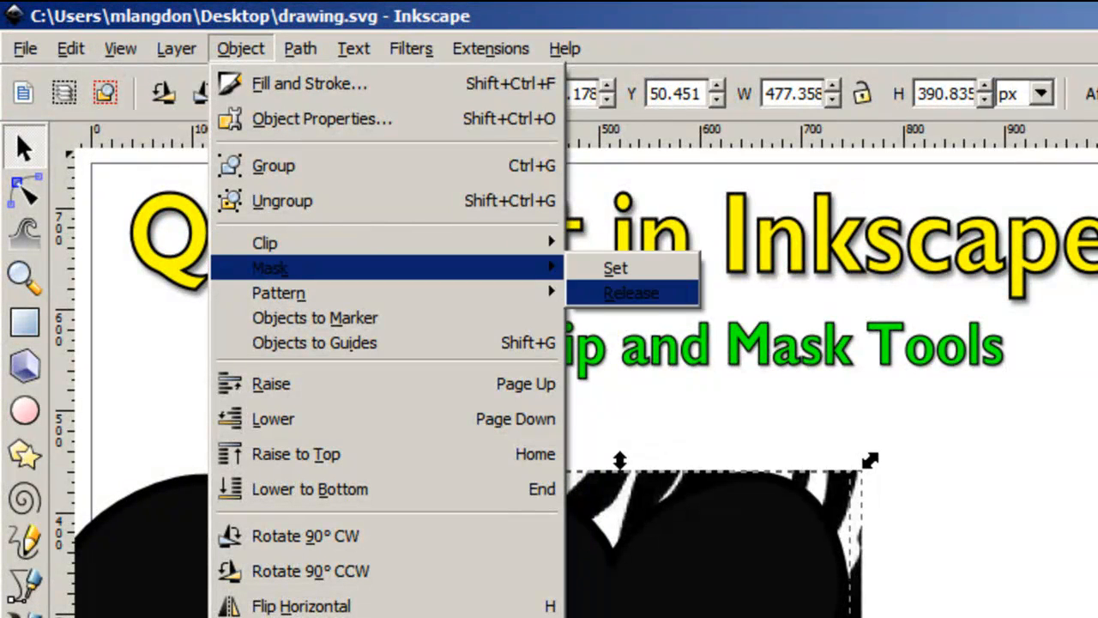
left_click(631, 293)
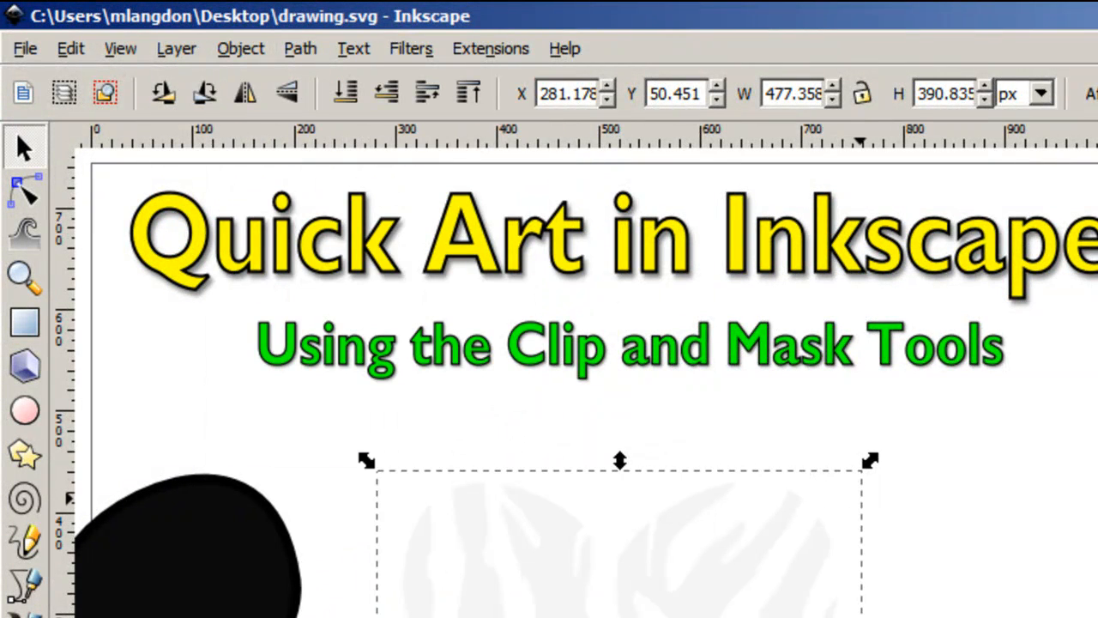
mouse_move(902, 575)
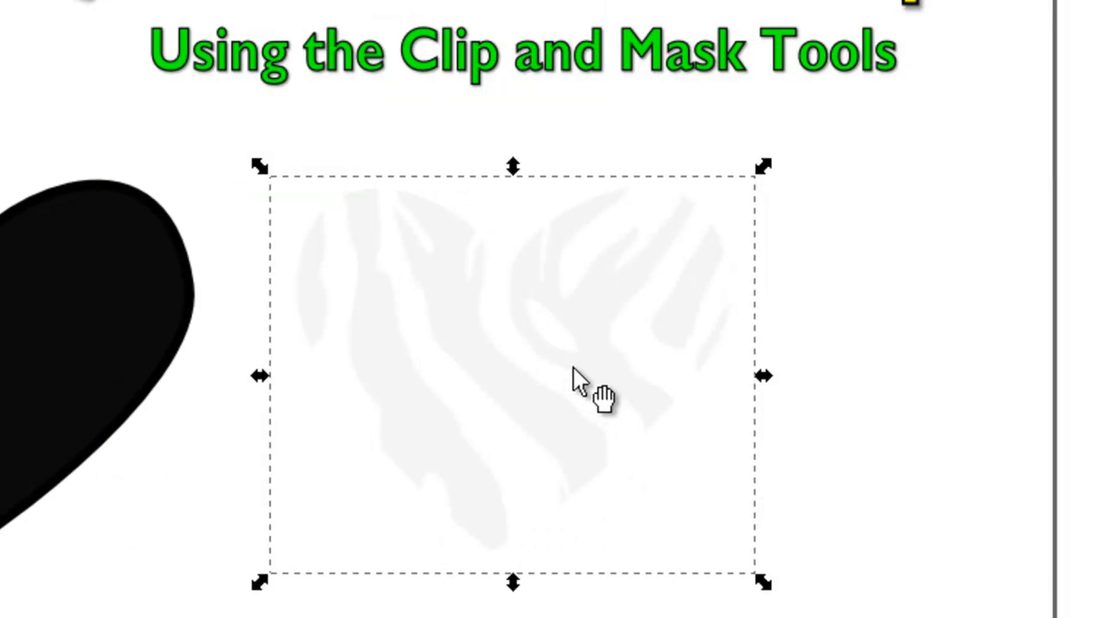
right_click(601, 395)
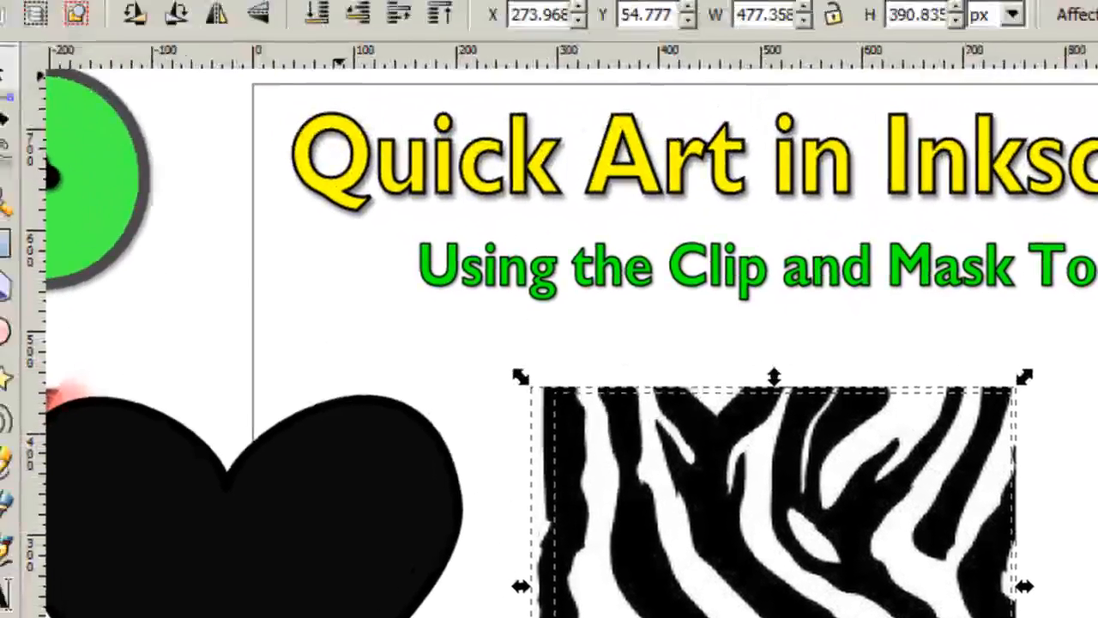
Step: Clip the stripes image to the heart's outline via Object > Clip > Set
left_click(241, 48)
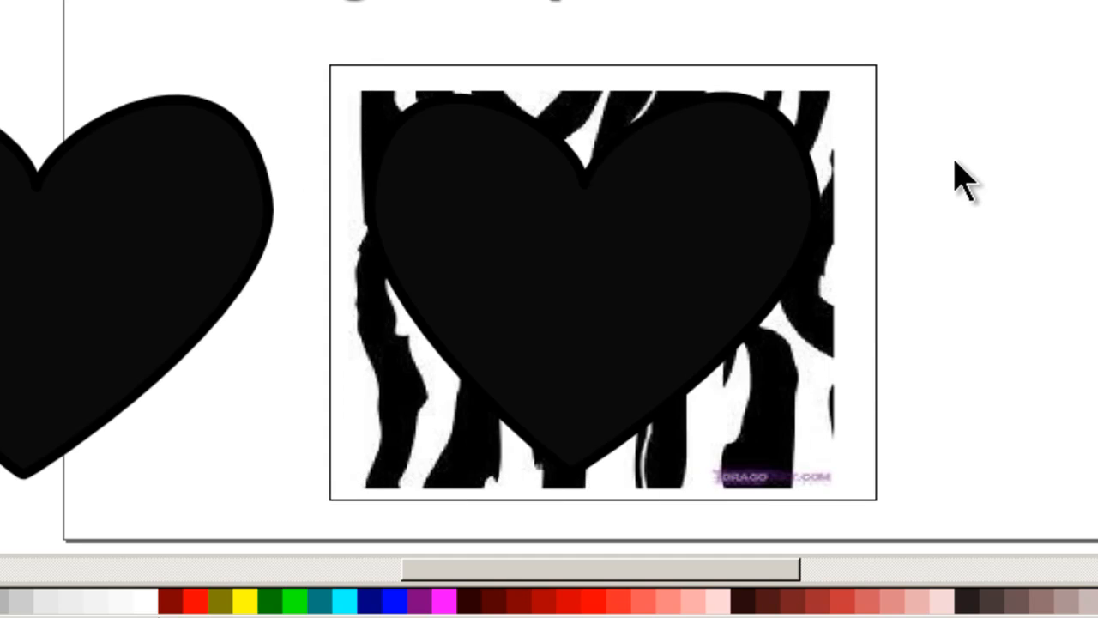
left_click(241, 48)
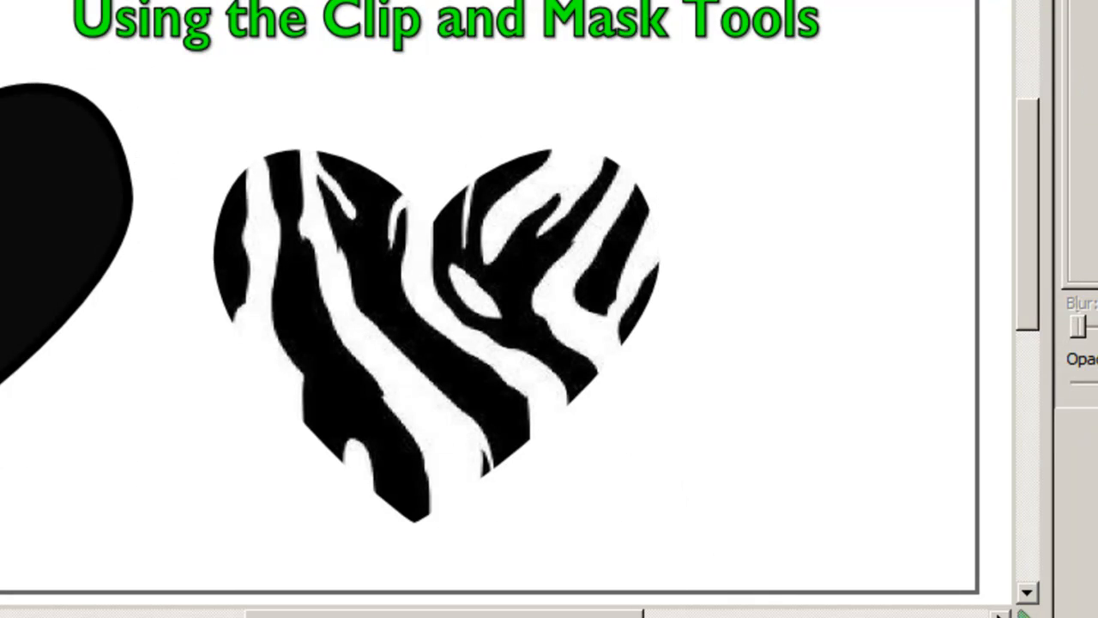
mouse_move(618, 309)
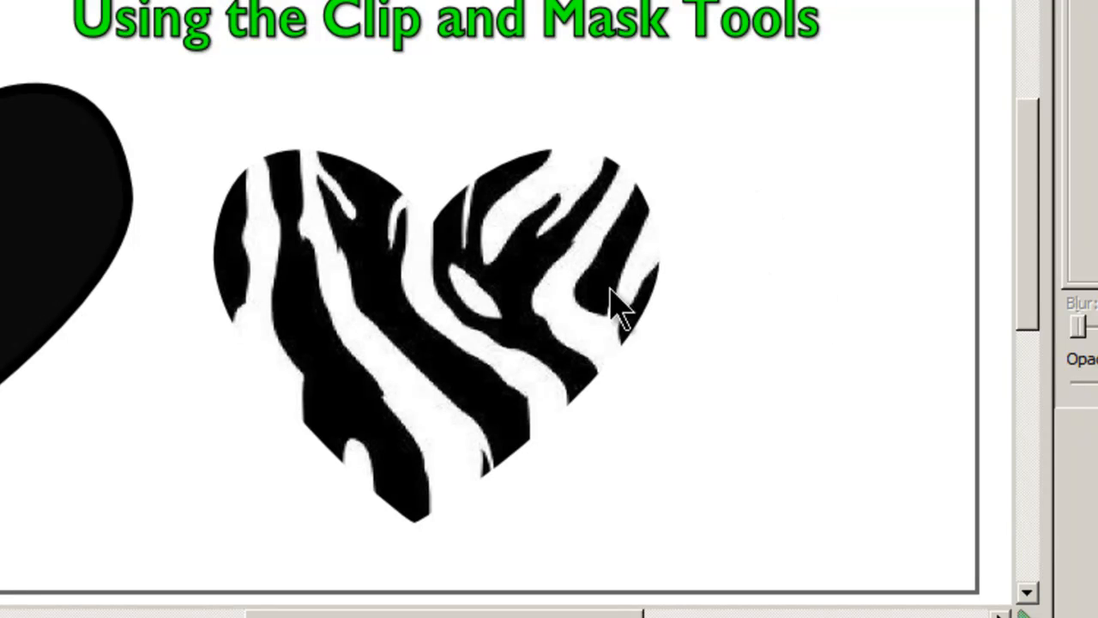